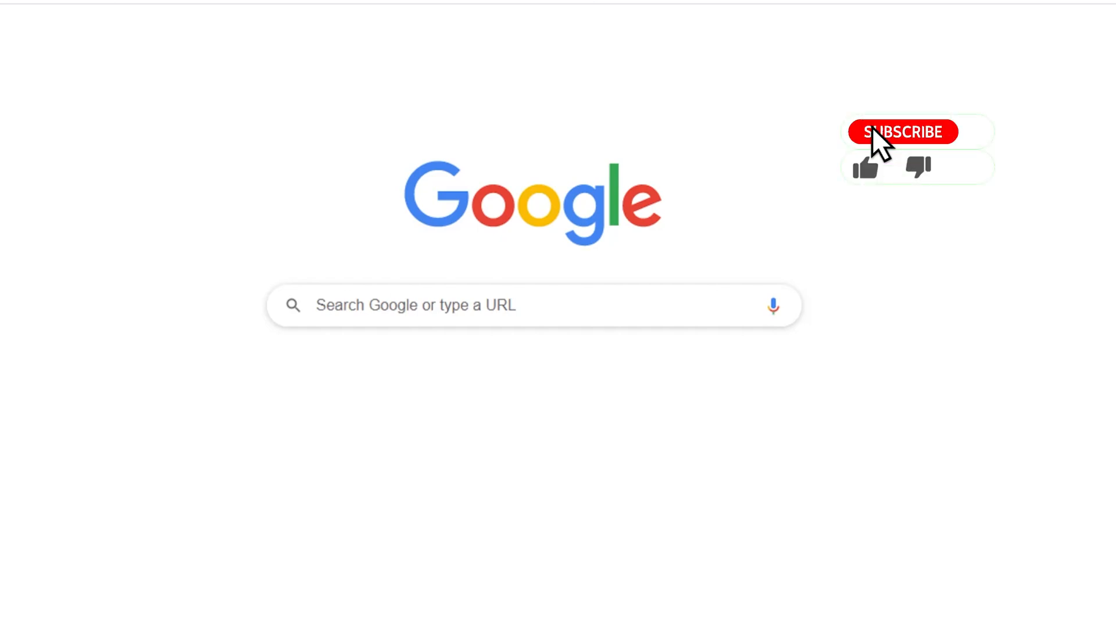
# - Search Google for 'Lunar Client' and open the official 'Lunar Client | Welcome' homepage
pyautogui.click(902, 131)
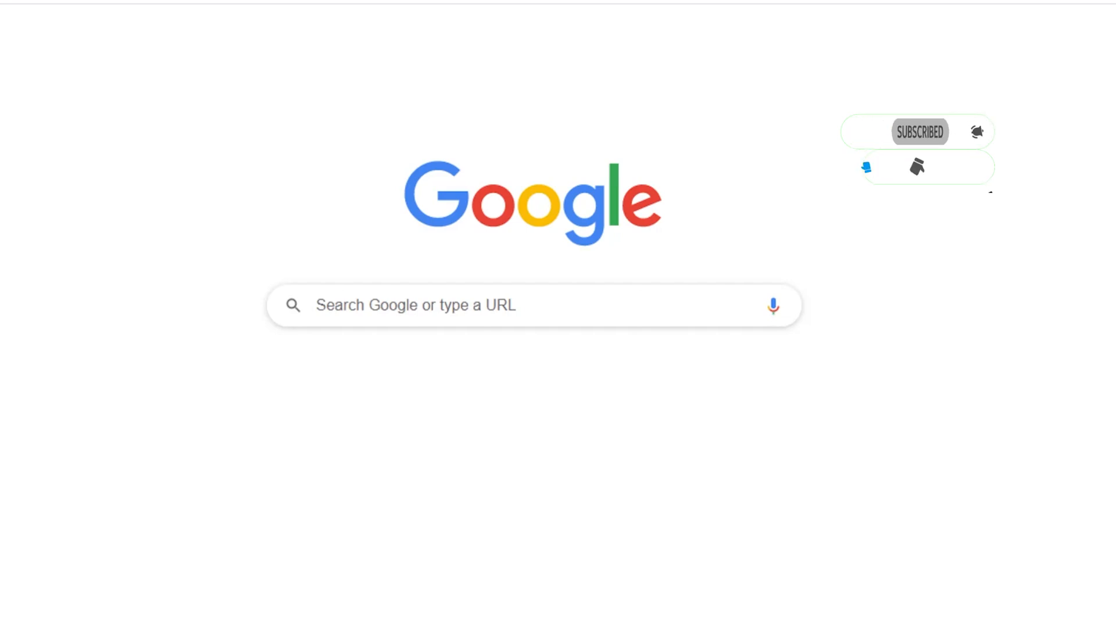
pyautogui.write('Lunar Client')
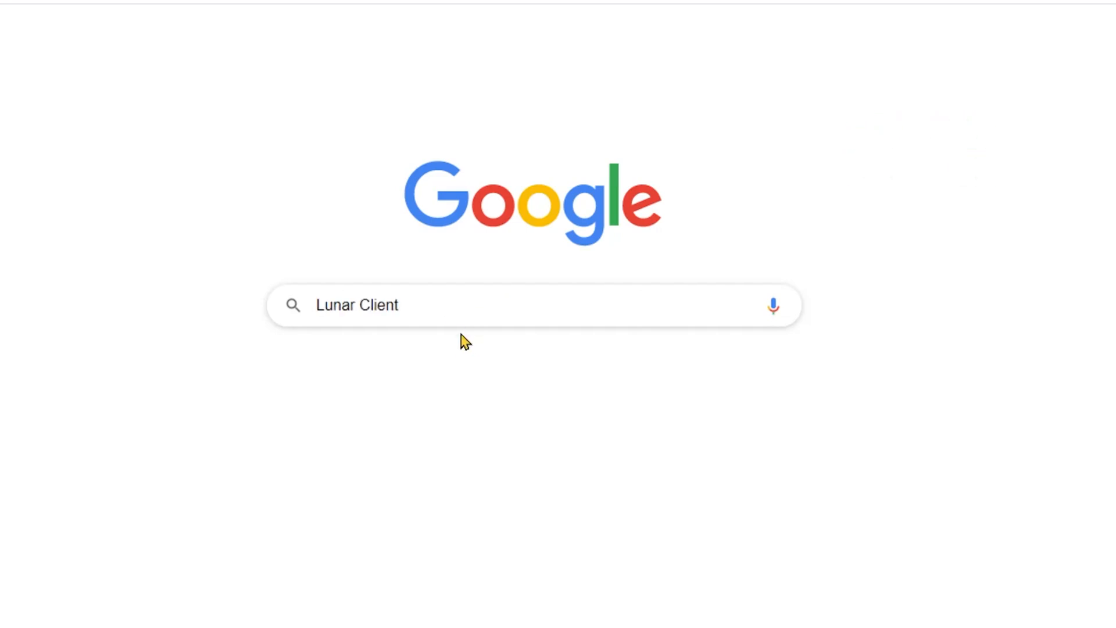
pyautogui.moveTo(470, 317)
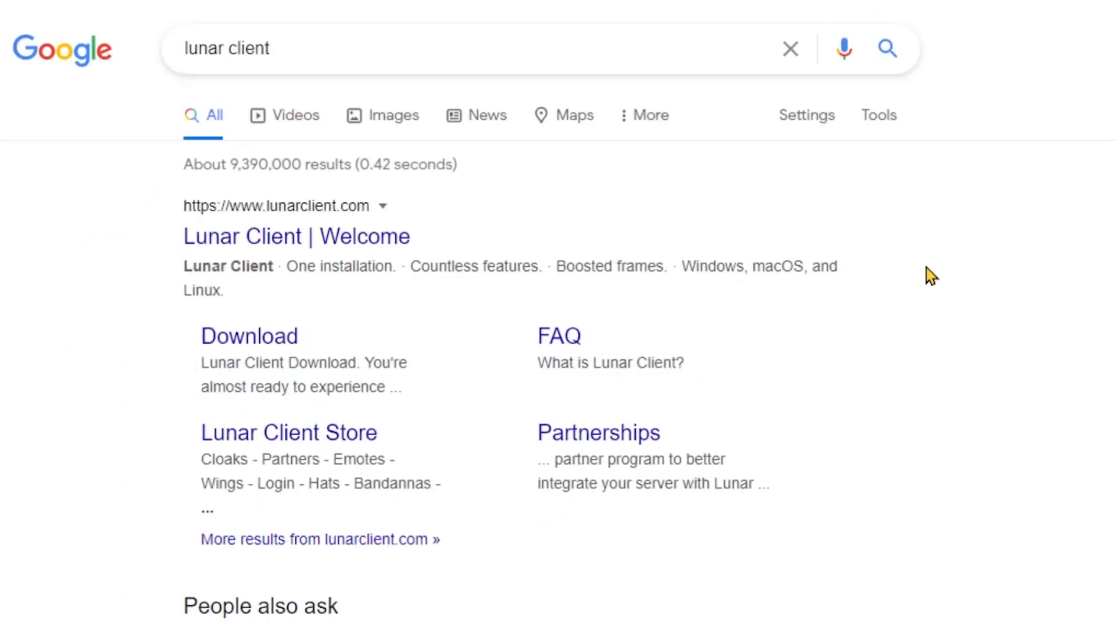
pyautogui.moveTo(160, 261)
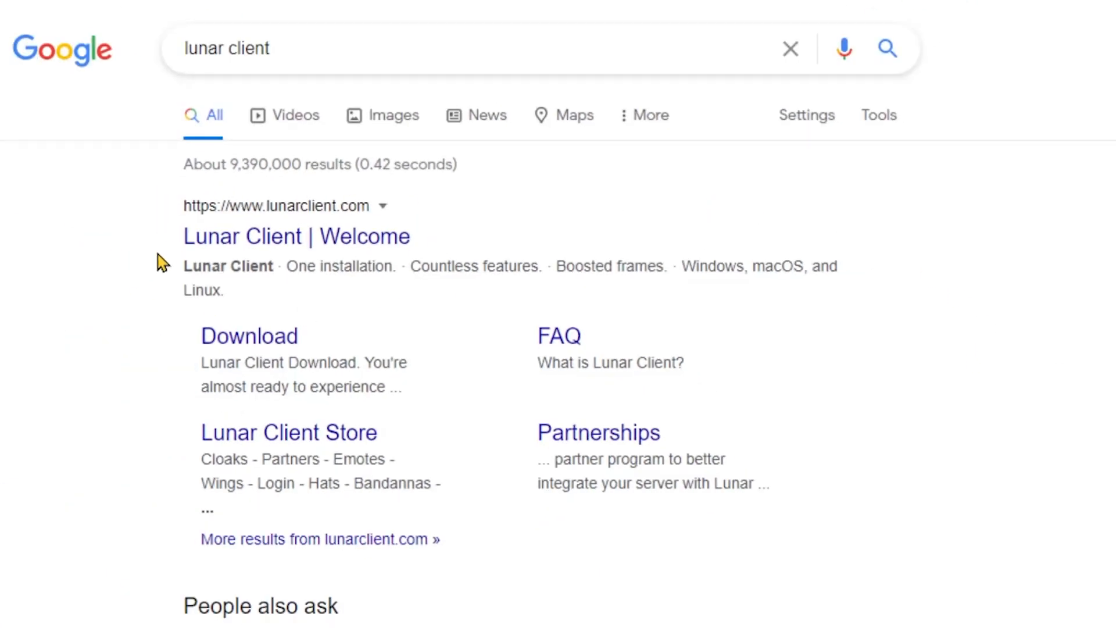
pyautogui.moveTo(369, 237)
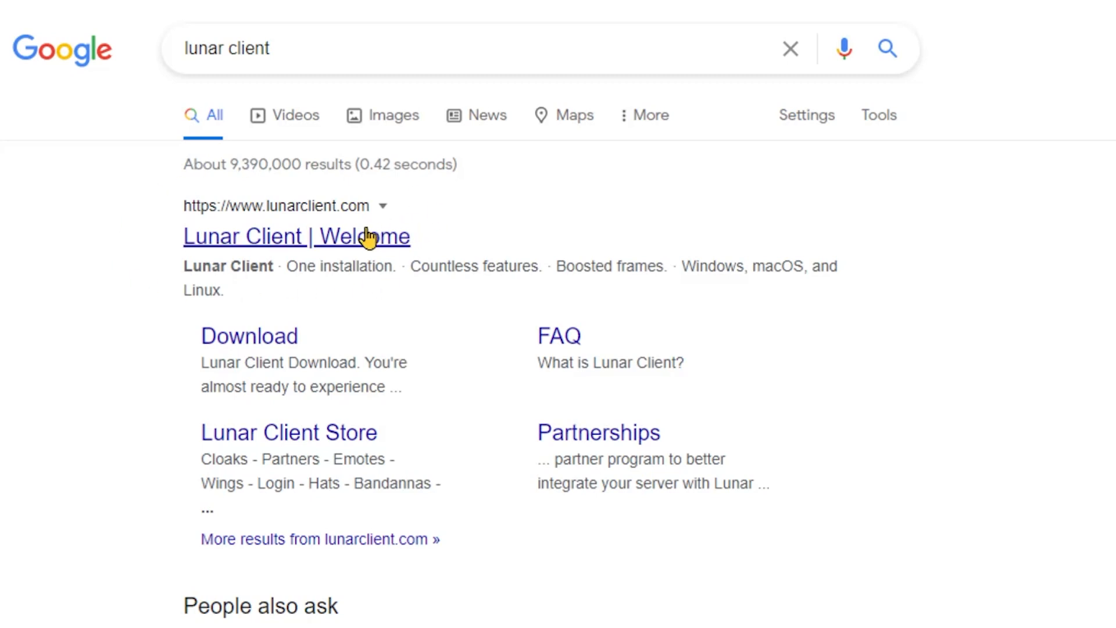
pyautogui.click(297, 236)
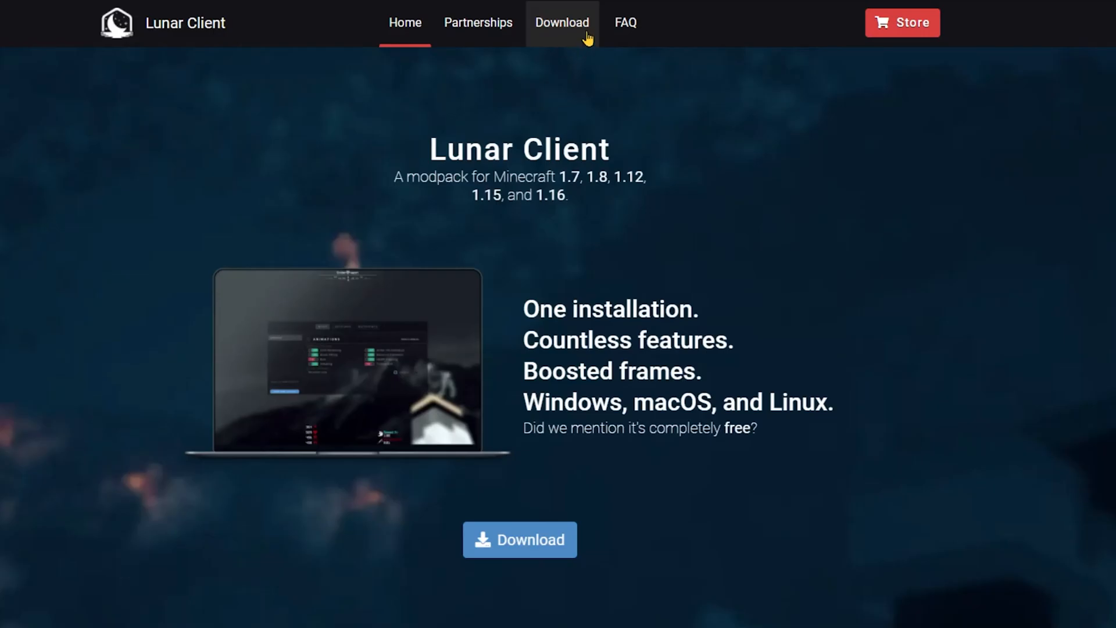
# - Go to the Download page and download the Windows installer
pyautogui.click(562, 23)
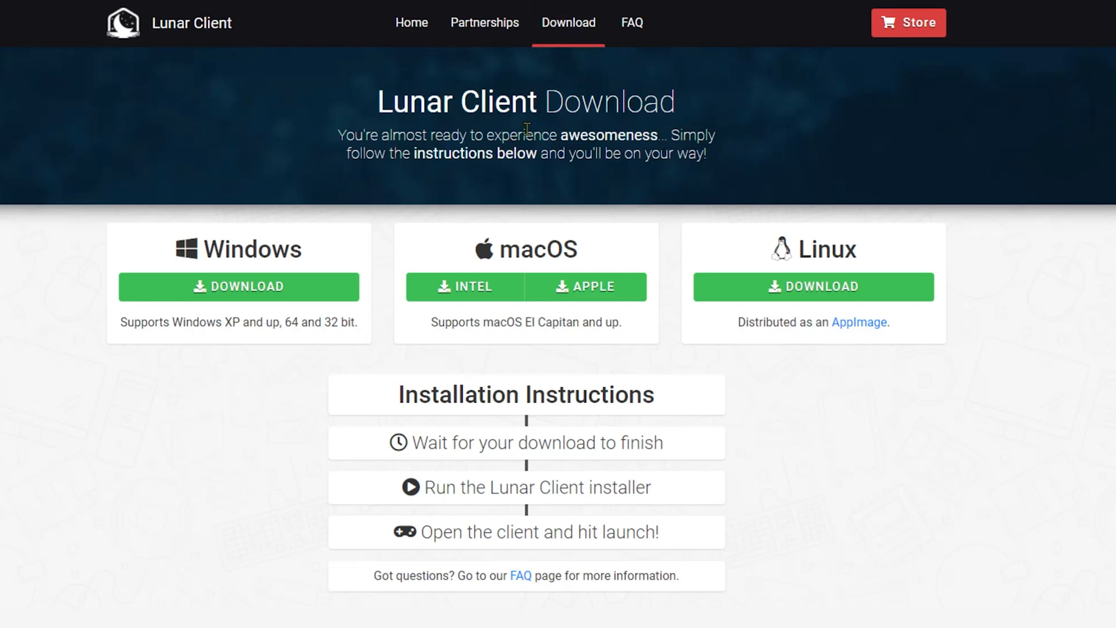
pyautogui.moveTo(535, 157)
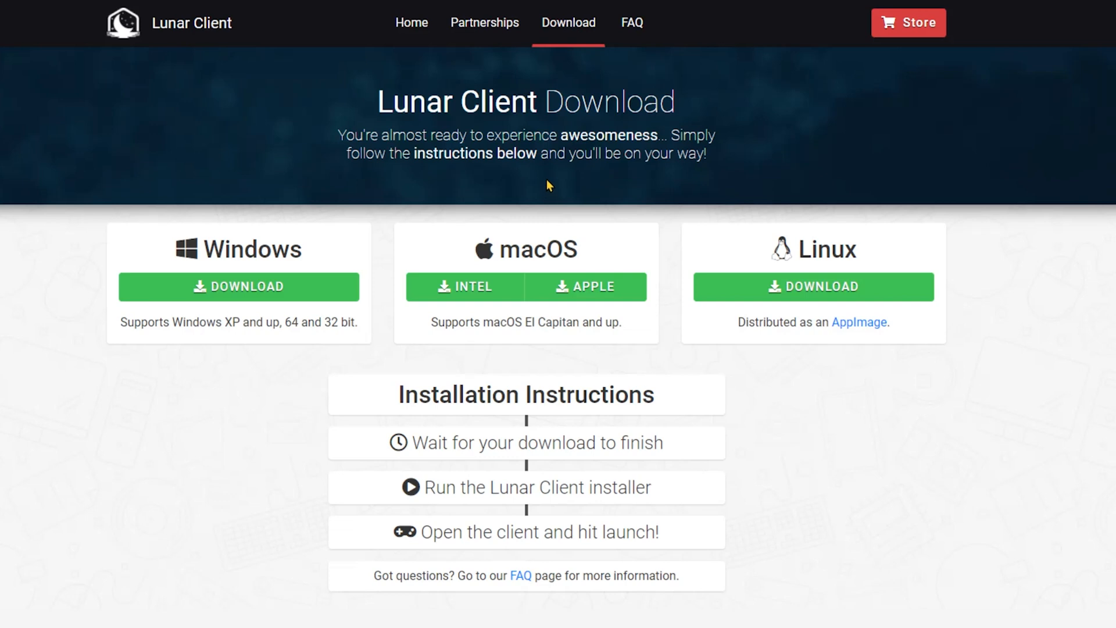
pyautogui.moveTo(541, 187)
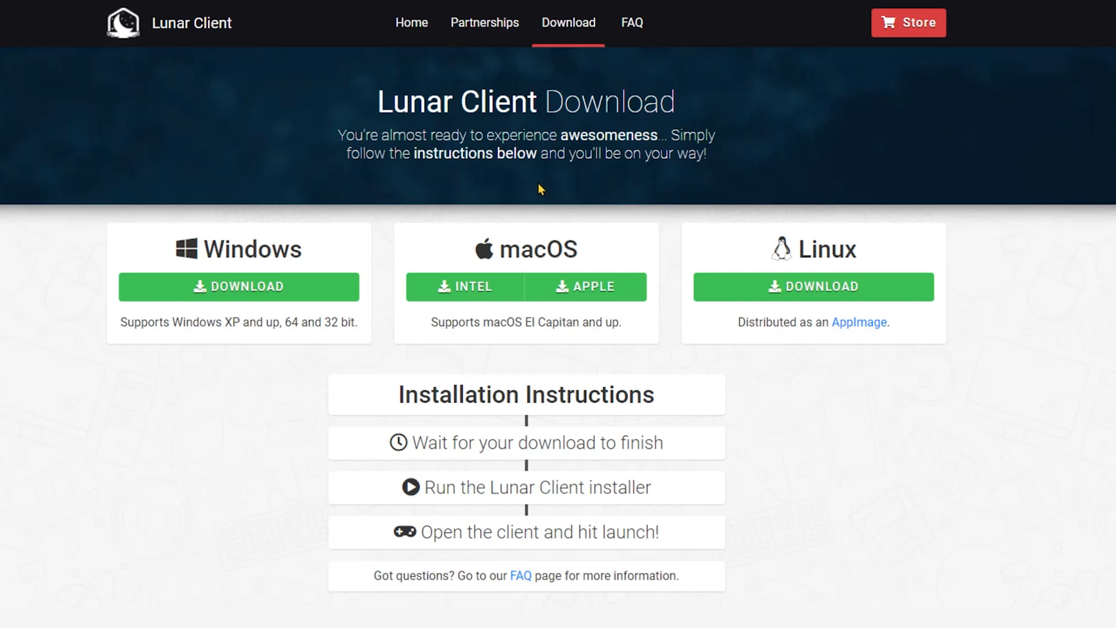
pyautogui.moveTo(543, 198)
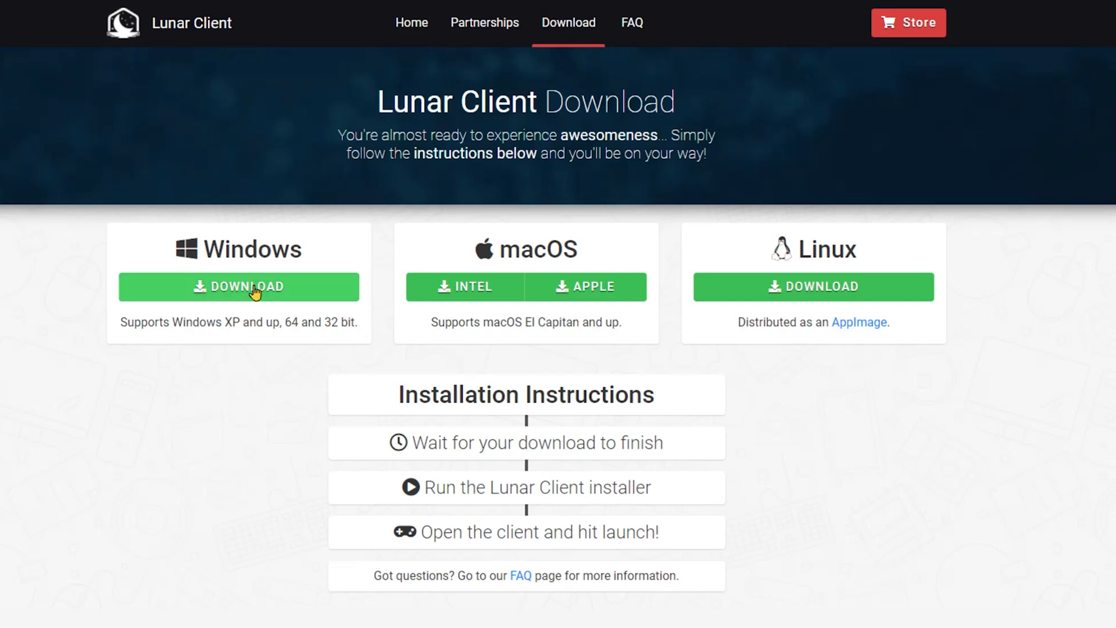
pyautogui.click(239, 288)
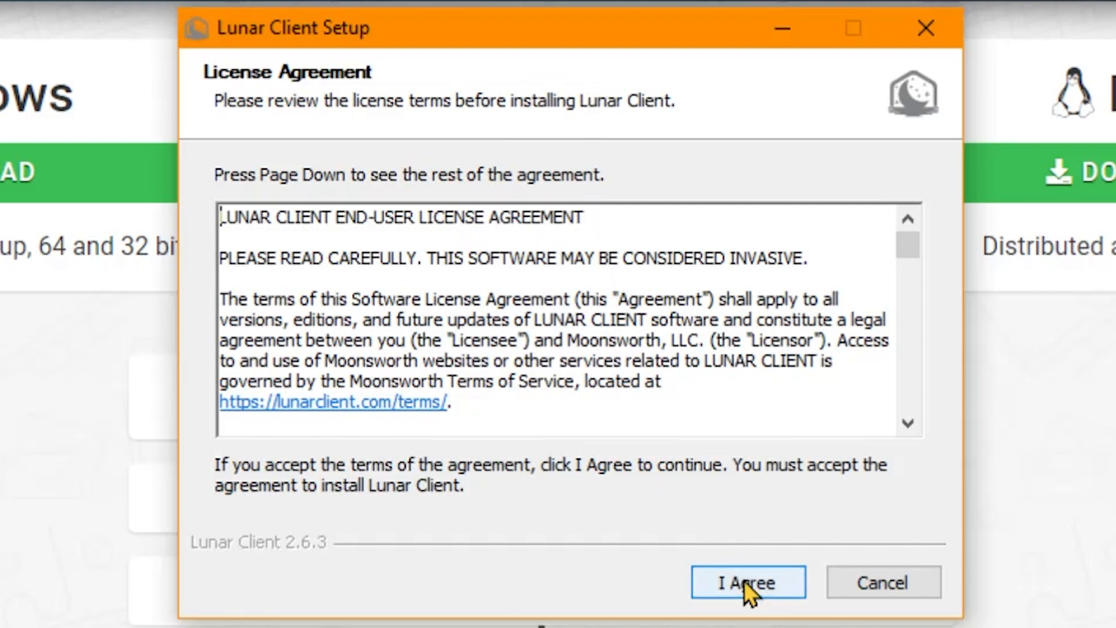
# - Accept the license agreement with 'I Agree' to install Lunar Client
pyautogui.click(747, 582)
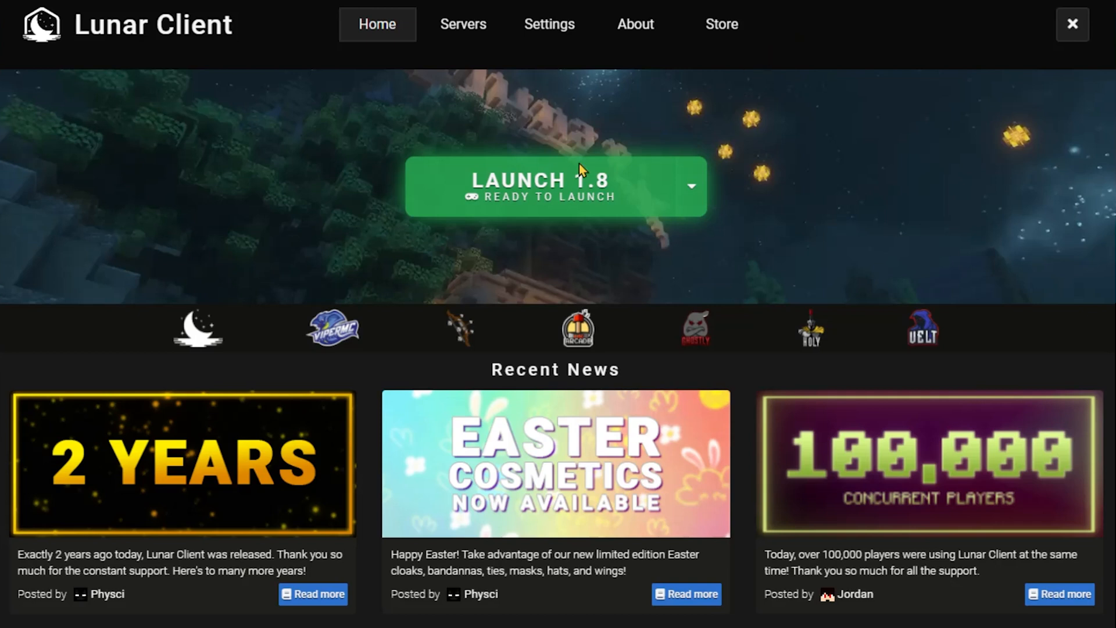
pyautogui.moveTo(607, 163)
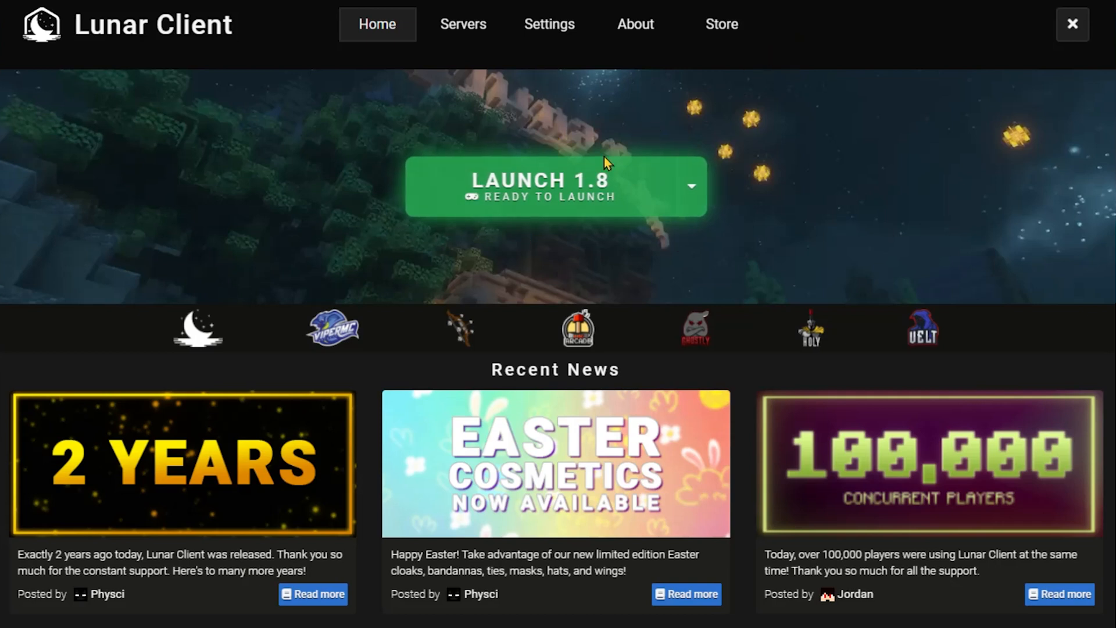
pyautogui.moveTo(578, 93)
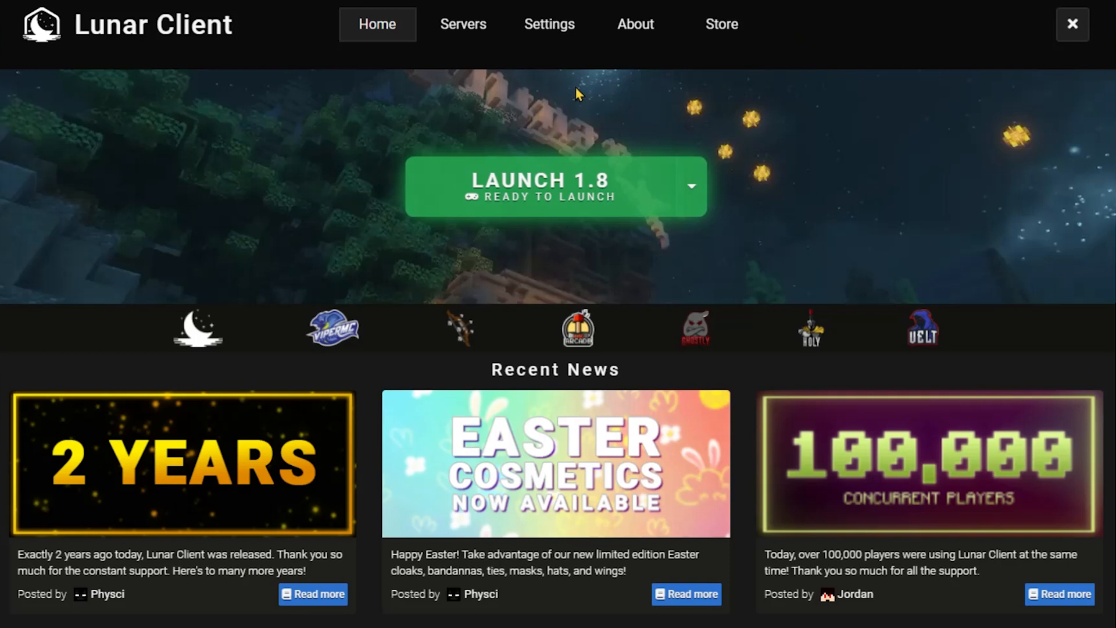
pyautogui.moveTo(497, 117)
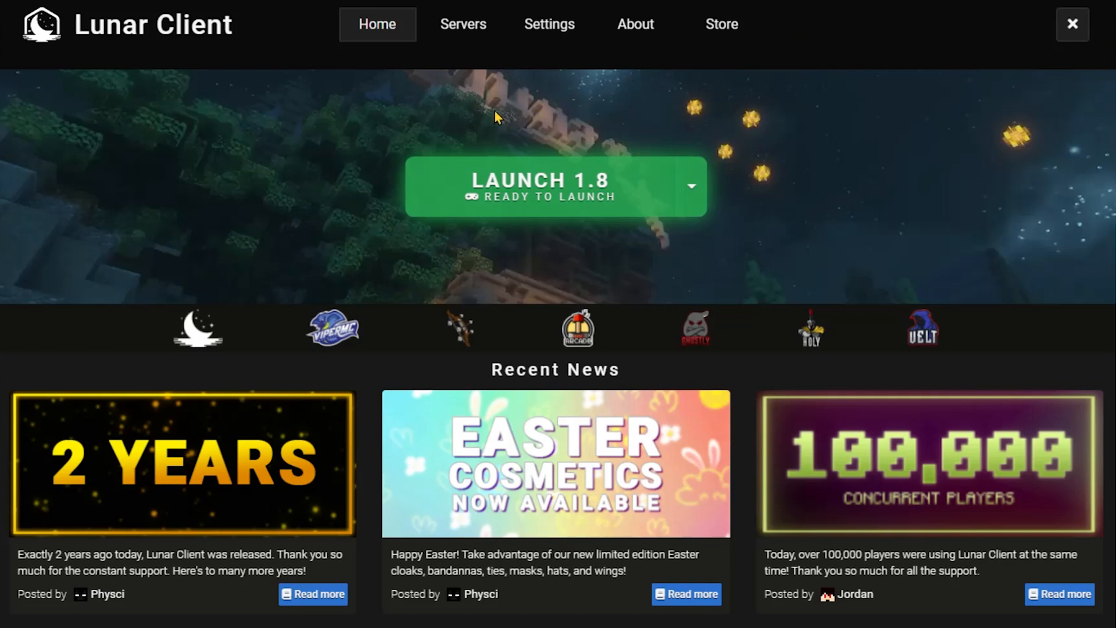
# - Open Launch Options beside Launch 1.8, listing versions 1.7, 1.8, 1.12, 1.15 and 1.16
pyautogui.click(690, 186)
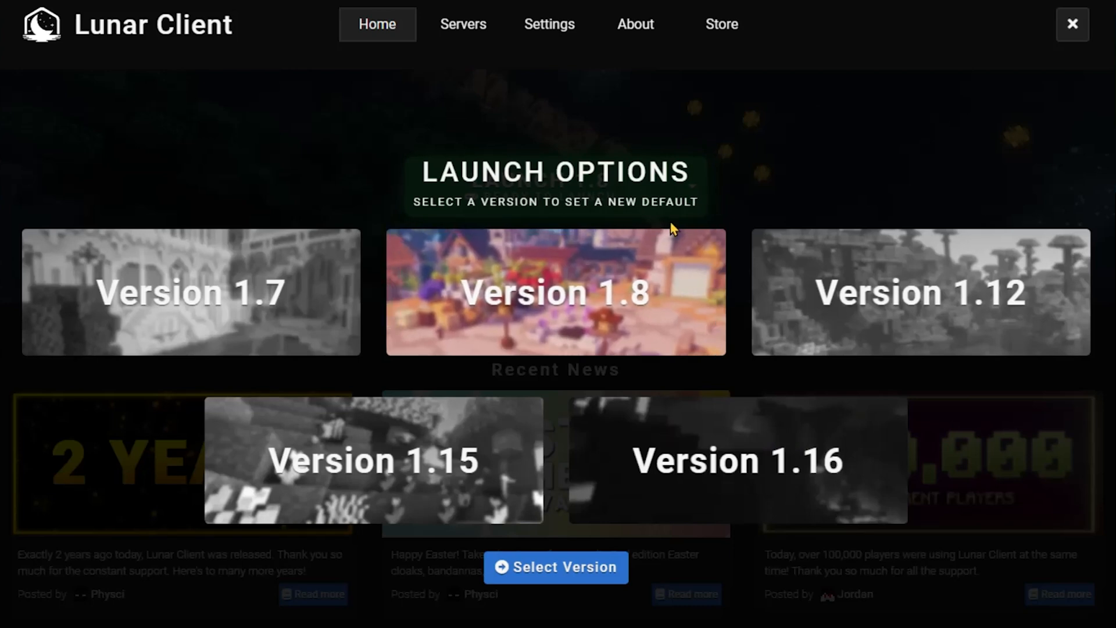
pyautogui.moveTo(639, 315)
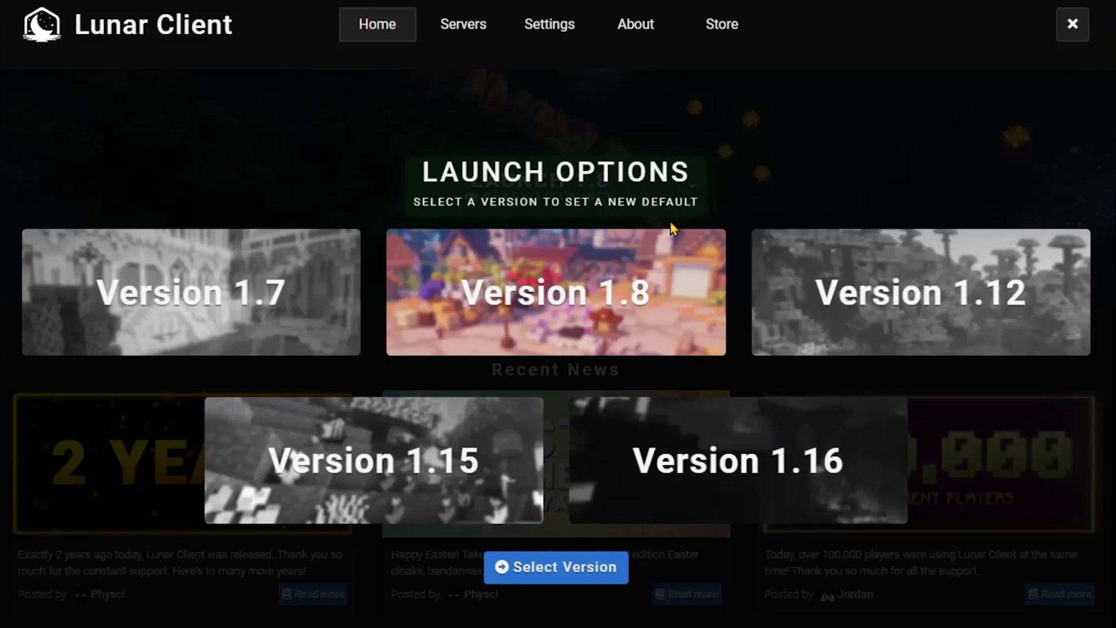
pyautogui.moveTo(641, 315)
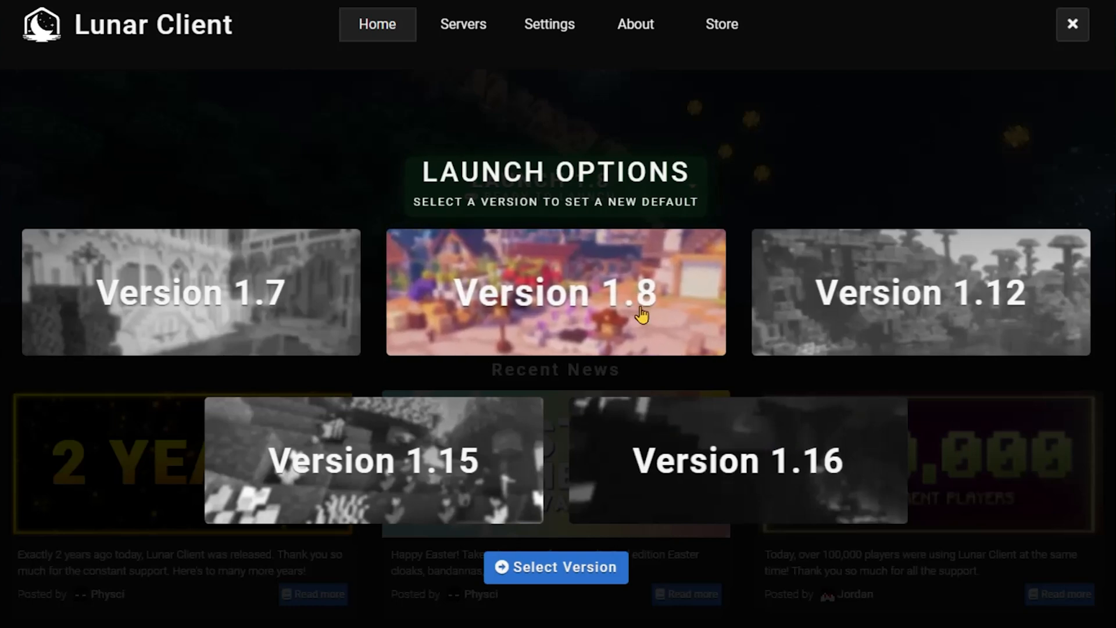